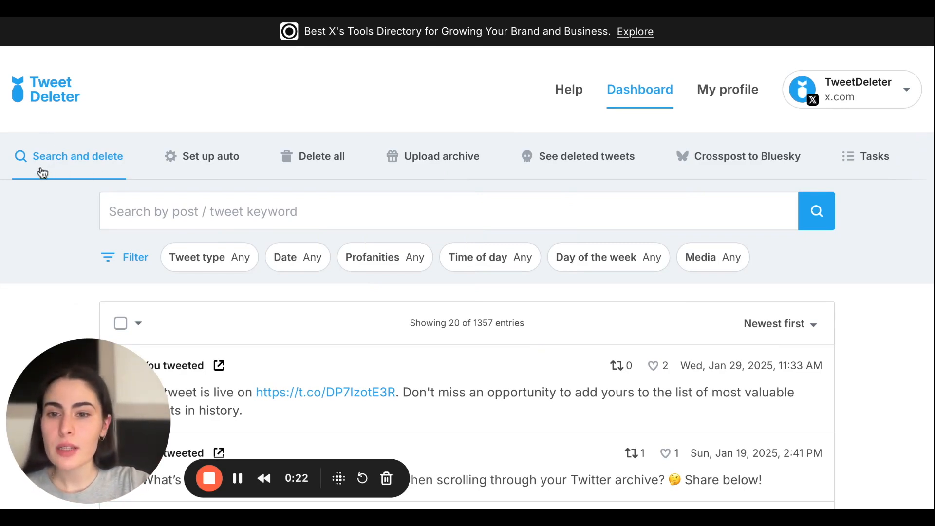
pyautogui.moveTo(104, 170)
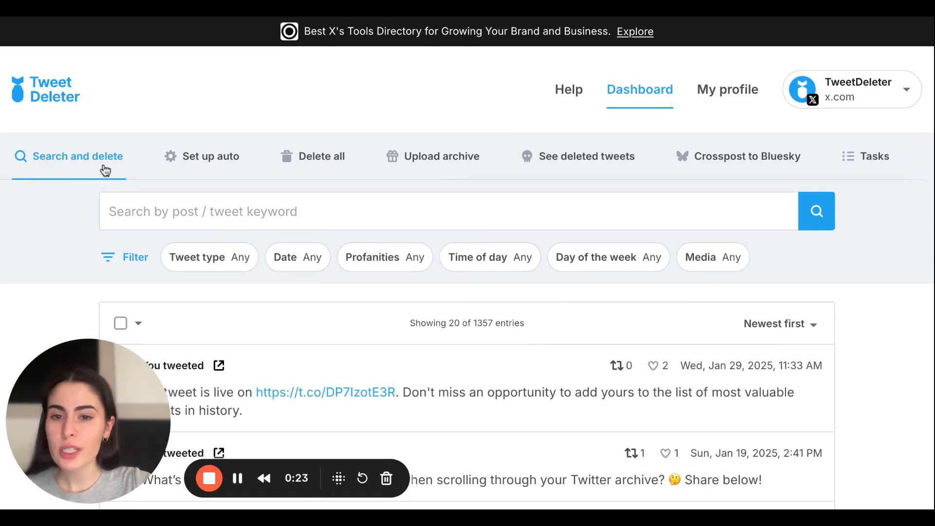
# Filter the tweet list by Tweet type to include only Retweets and Replies
pyautogui.scroll(3)
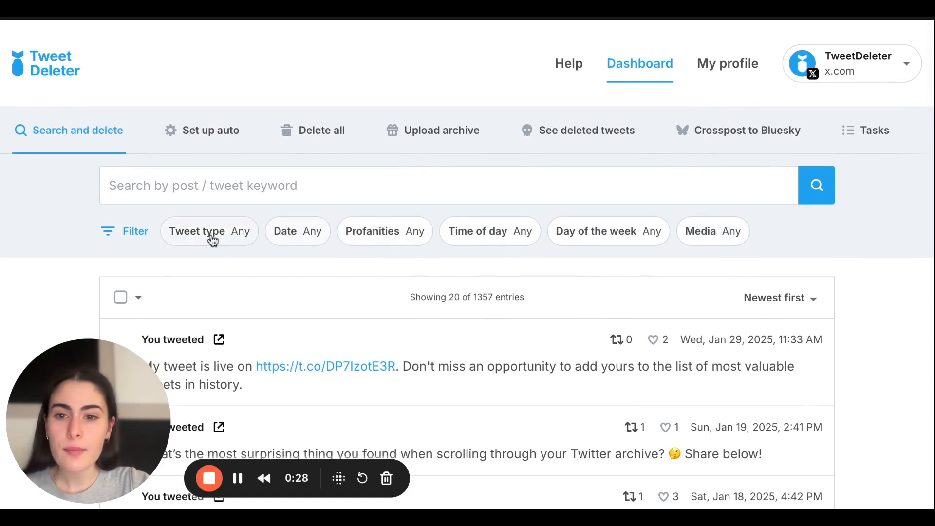
pyautogui.click(197, 232)
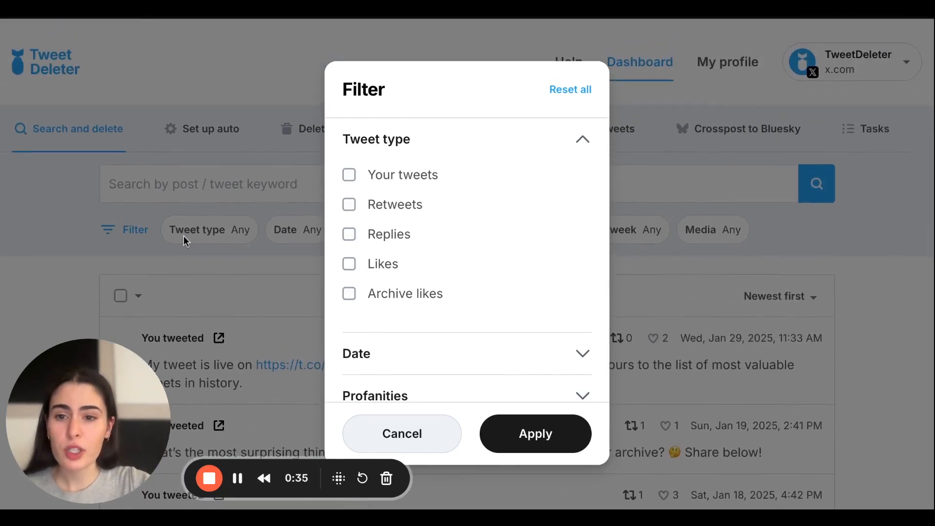
pyautogui.moveTo(436, 260)
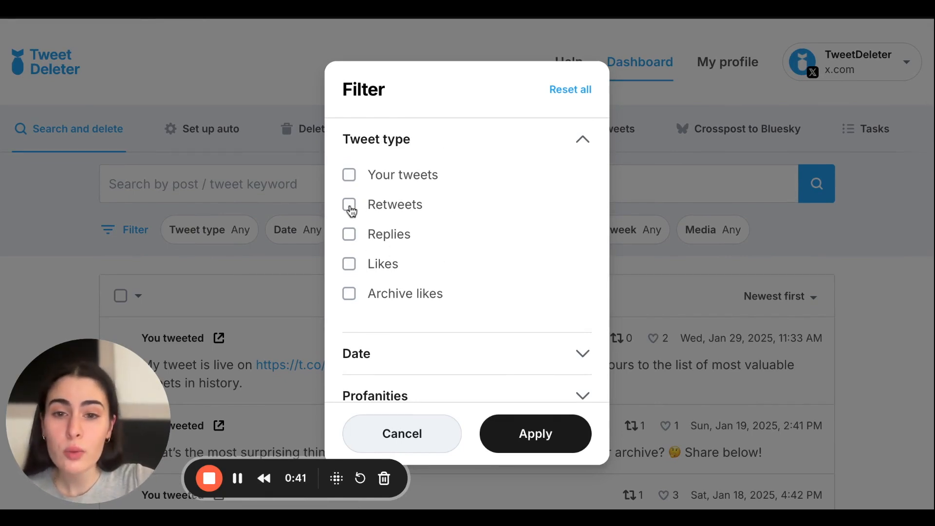
pyautogui.click(349, 205)
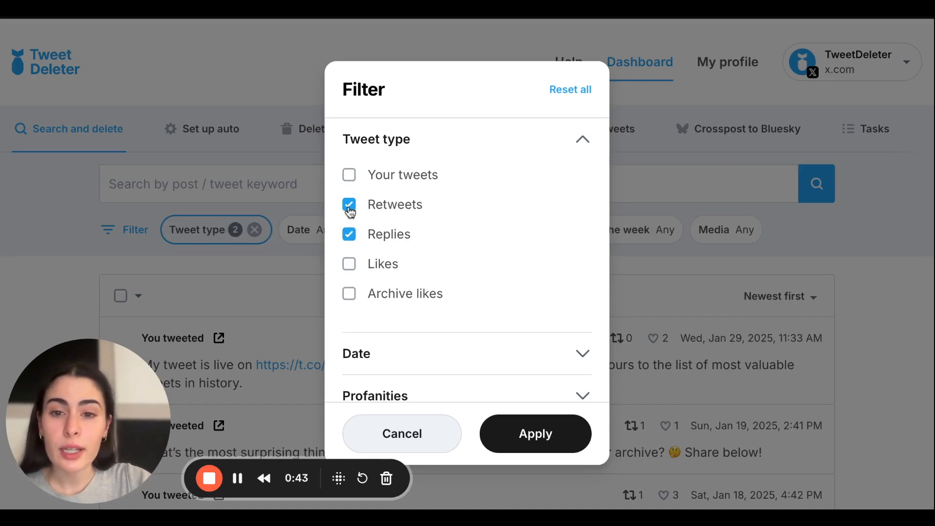
pyautogui.click(534, 433)
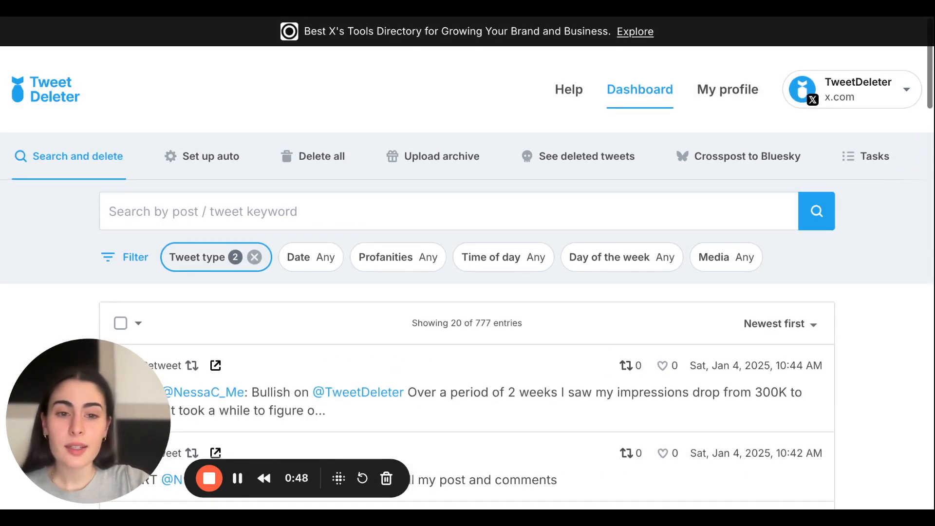
pyautogui.scroll(-3)
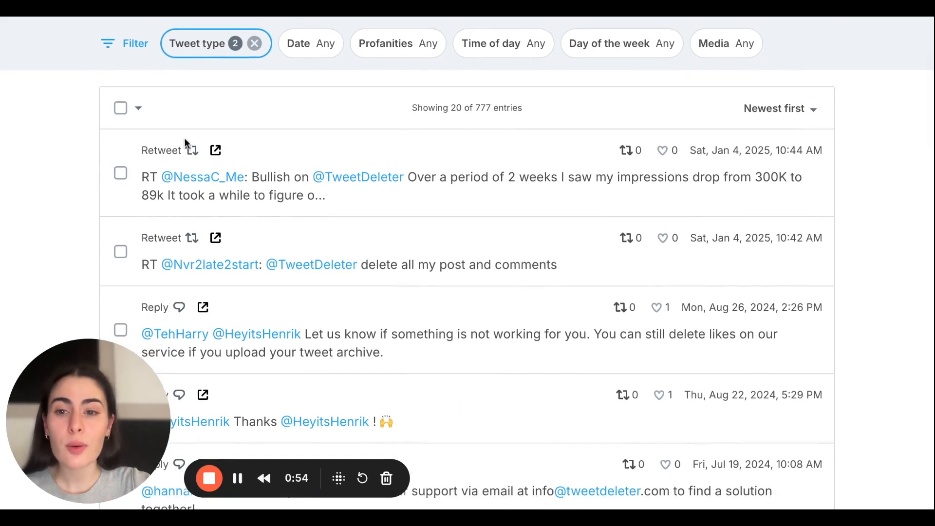
pyautogui.scroll(-3)
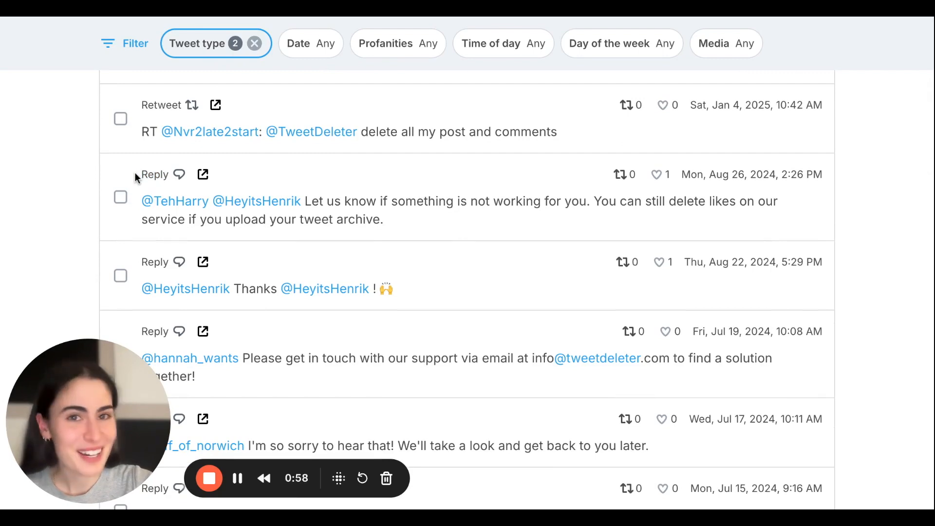
pyautogui.scroll(3)
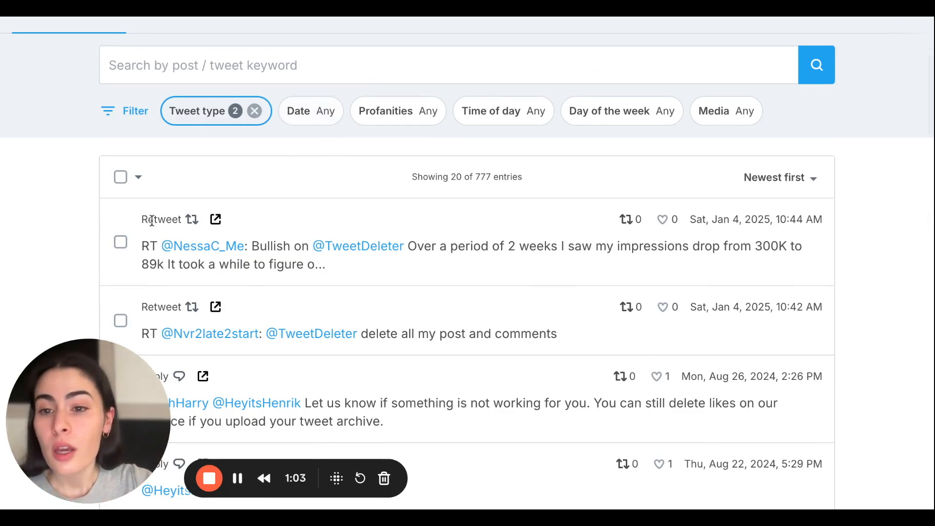
pyautogui.click(310, 111)
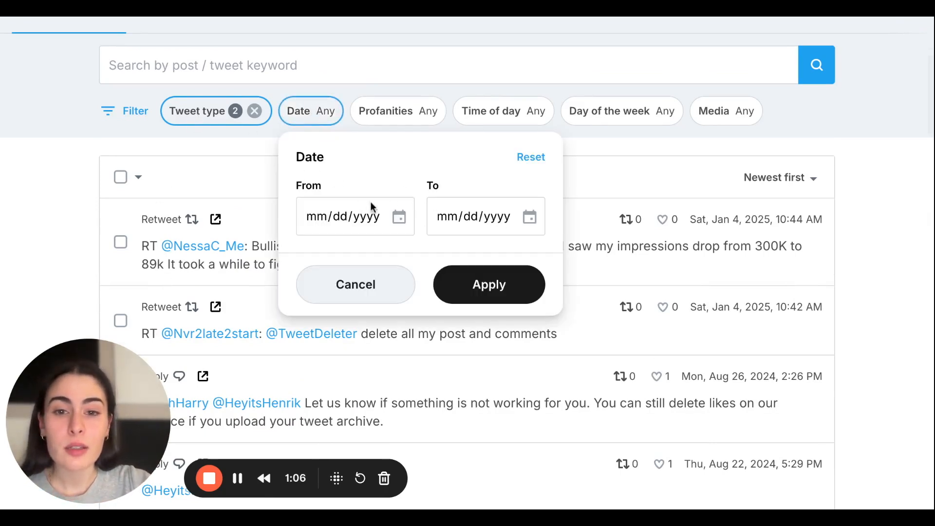
pyautogui.click(355, 284)
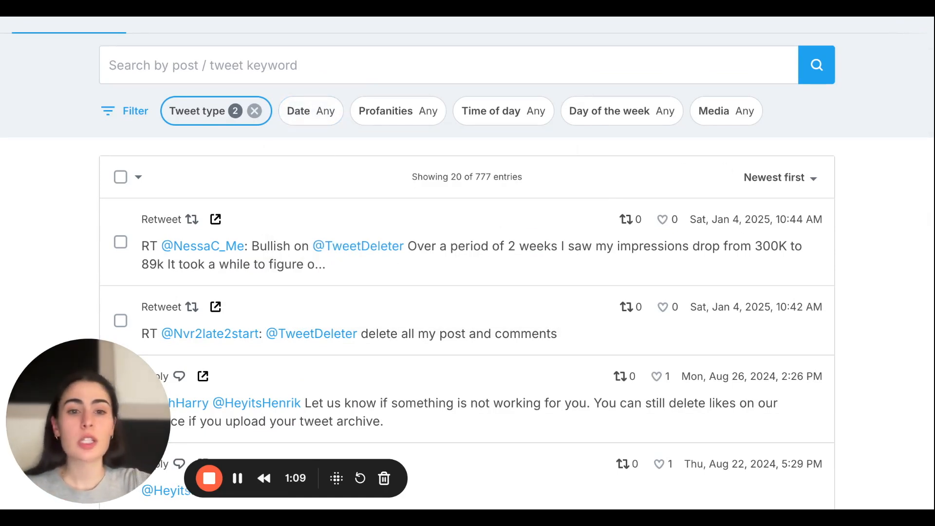
pyautogui.moveTo(592, 159)
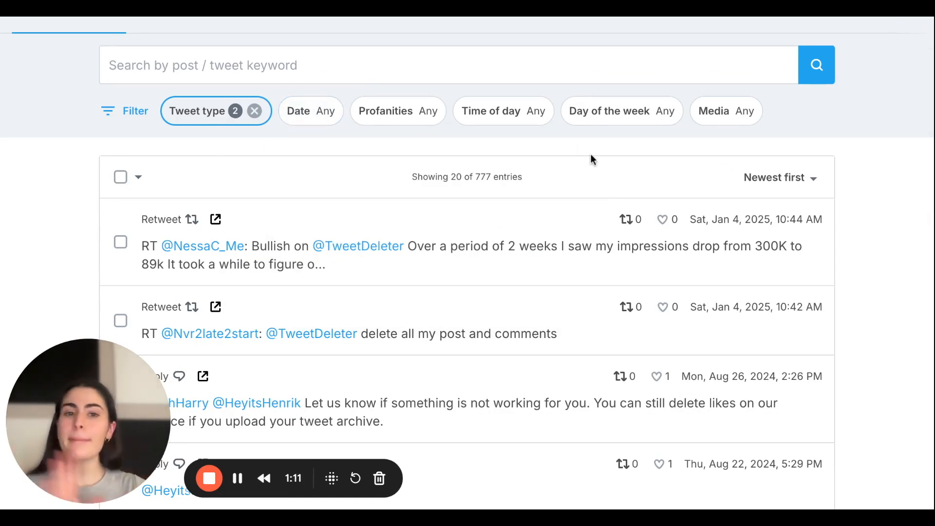